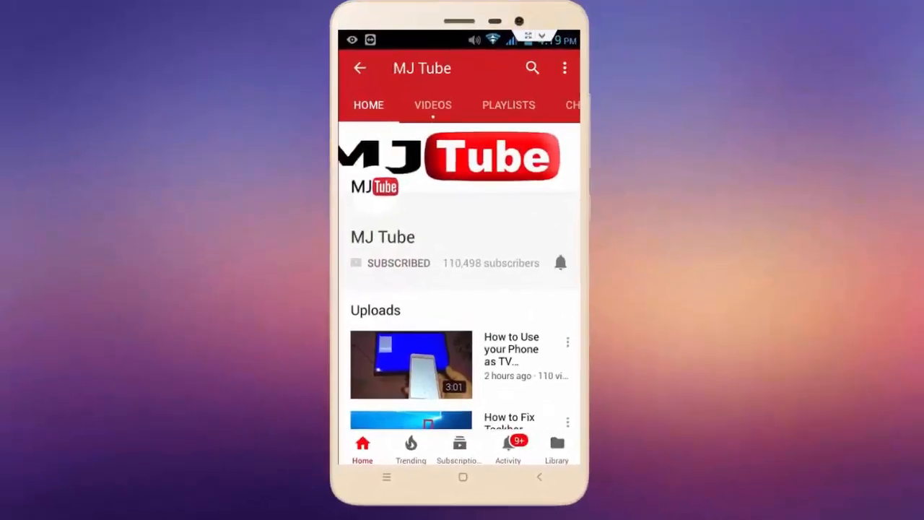
Leave the YouTube channel page and go to the Android home screen.
{"action": "left_click", "coordinate": [561, 262]}
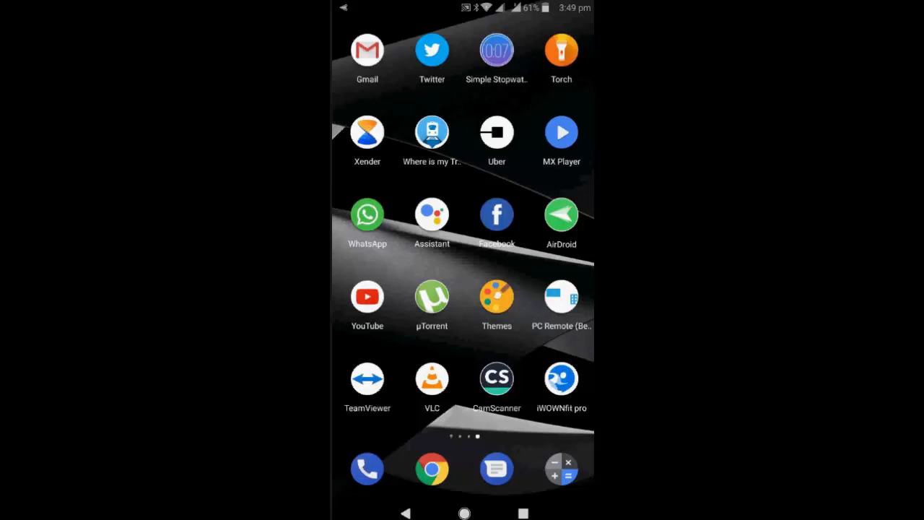
Launch Chrome on the Intex Bluetooth speaker blog post, toggle the three-dot menu, and scroll down.
{"action": "left_click", "coordinate": [431, 469]}
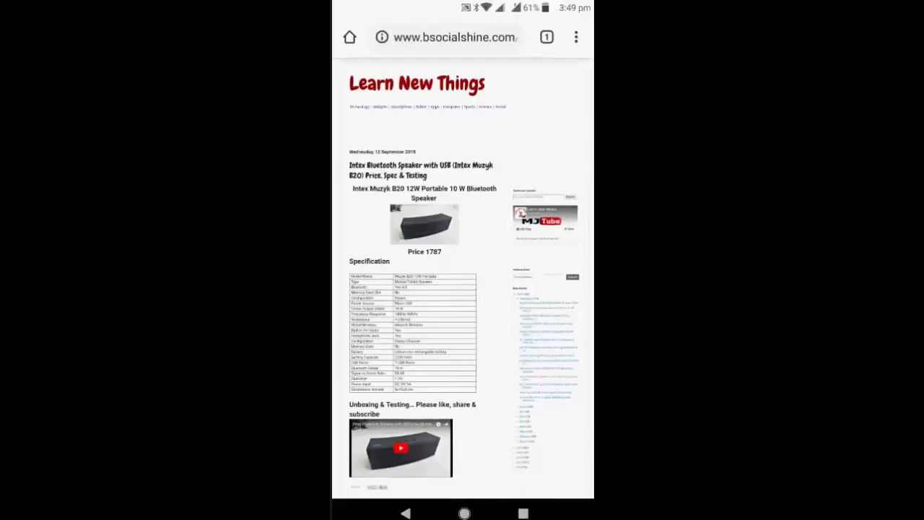
{"action": "left_click", "coordinate": [577, 36]}
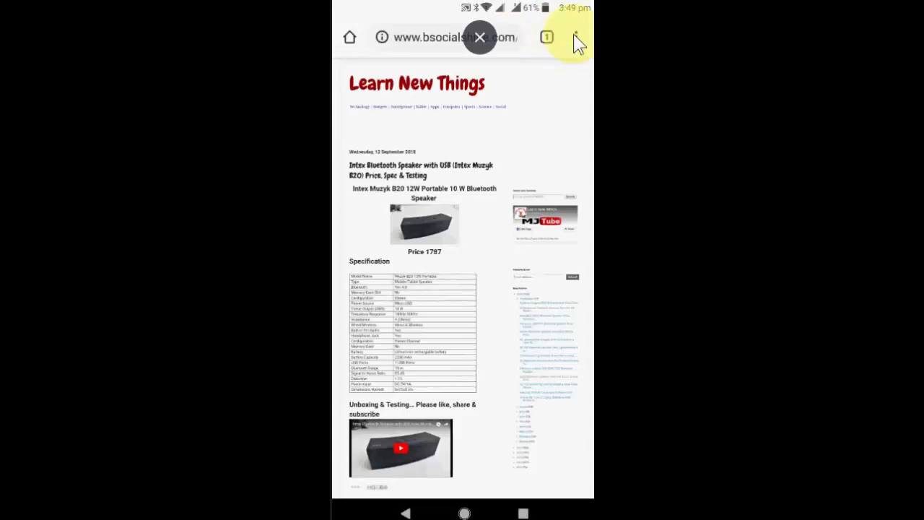
{"action": "left_click", "coordinate": [576, 37]}
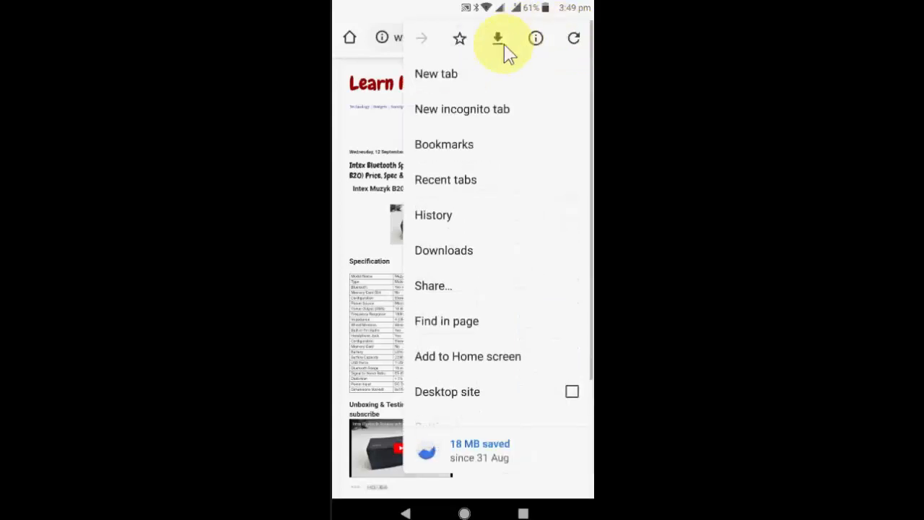
{"action": "mouse_move", "coordinate": [498, 61]}
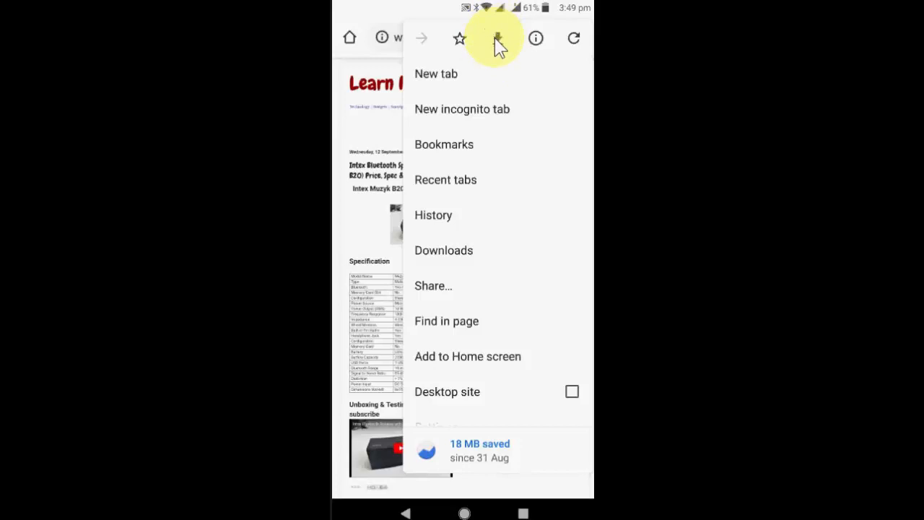
{"action": "mouse_move", "coordinate": [532, 186]}
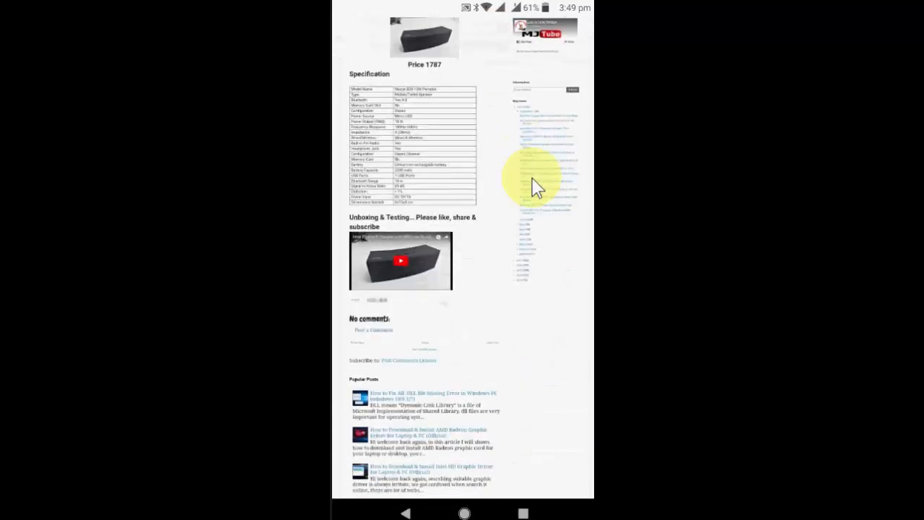
{"action": "scroll", "scroll_direction": "down", "scroll_amount": 3}
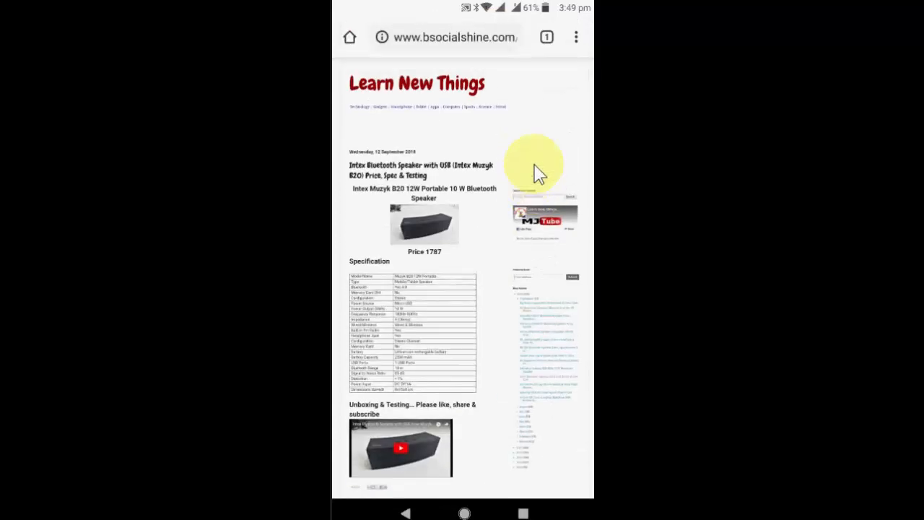
{"action": "mouse_move", "coordinate": [581, 51]}
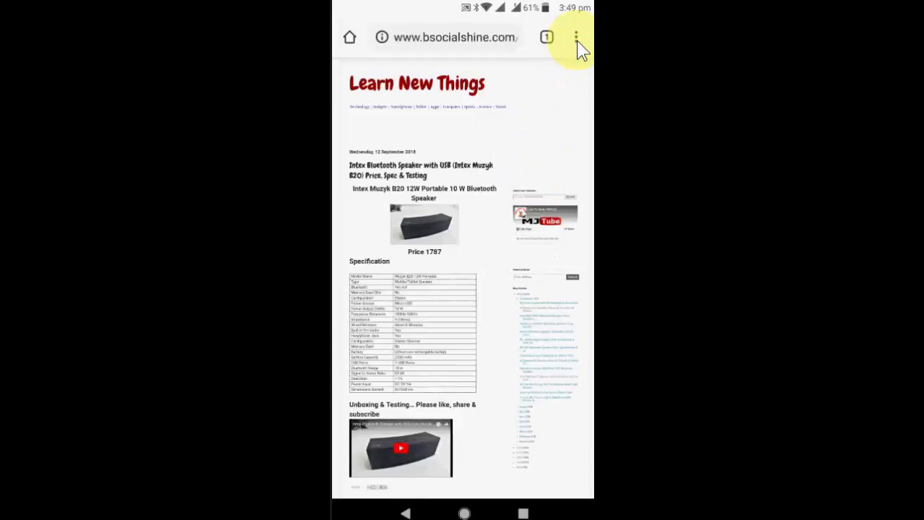
Download the Intex speaker blog page from the three-dot menu, then go Home.
{"action": "left_click", "coordinate": [576, 36]}
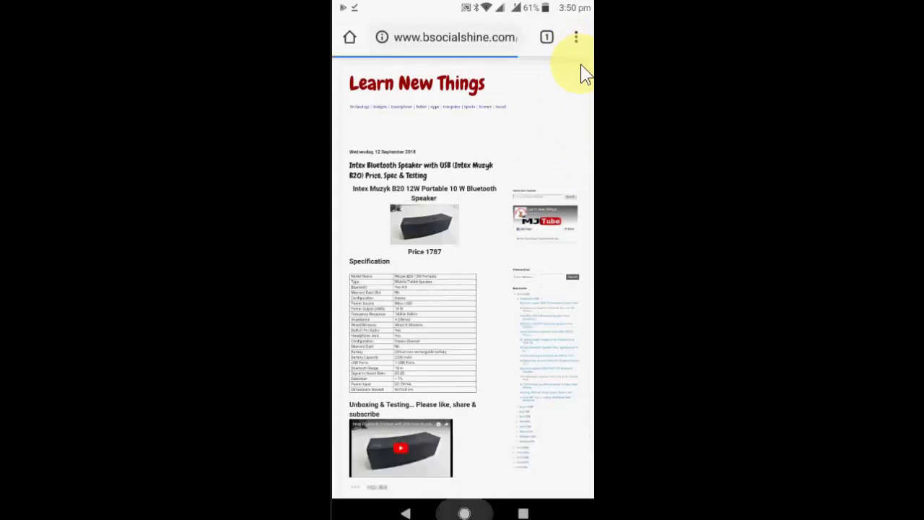
{"action": "left_click", "coordinate": [464, 512]}
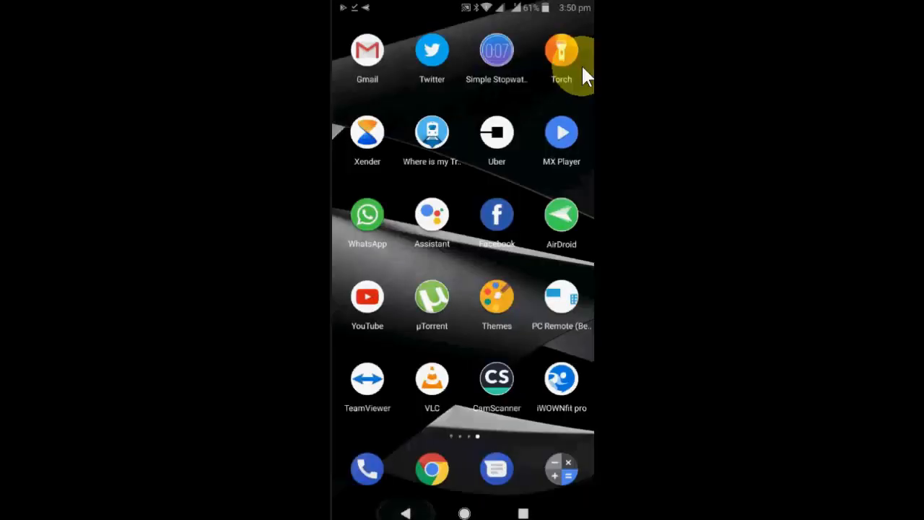
Reopen Chrome and view the Downloads list from the three-dot menu.
{"action": "left_click", "coordinate": [431, 469]}
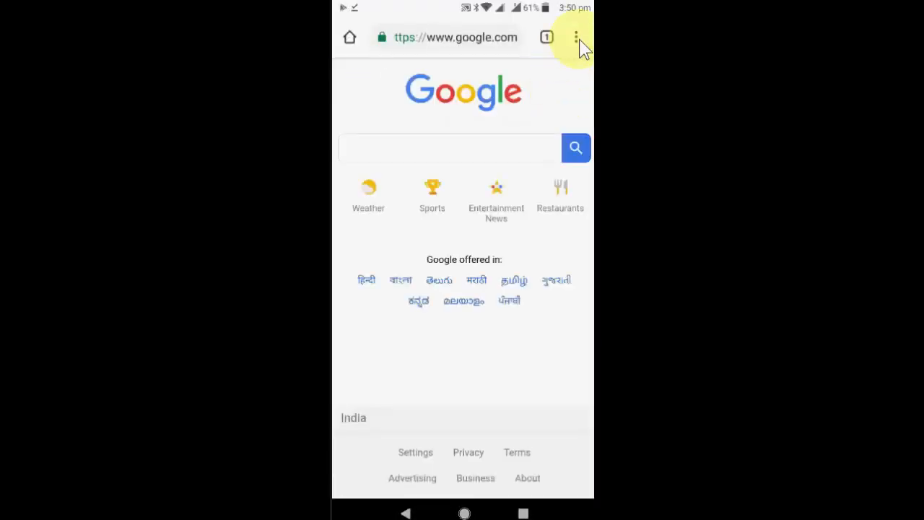
{"action": "left_click", "coordinate": [576, 37]}
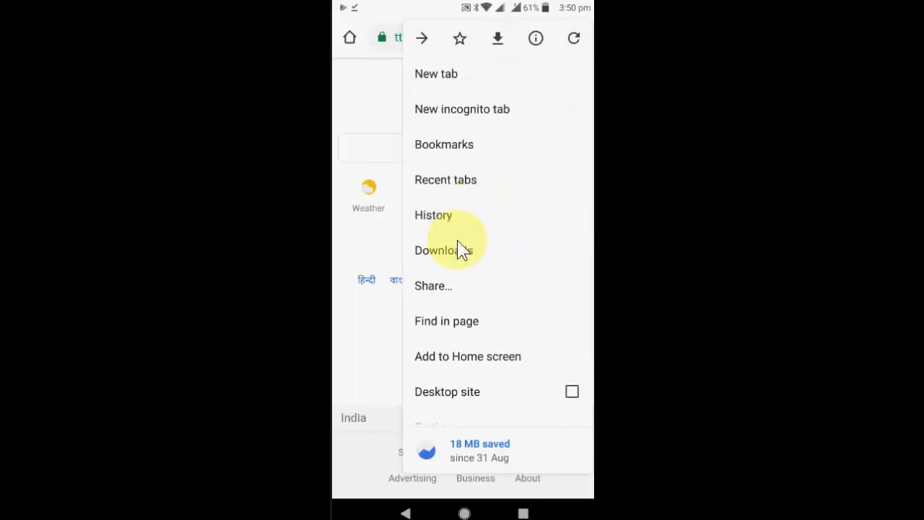
{"action": "left_click", "coordinate": [442, 250]}
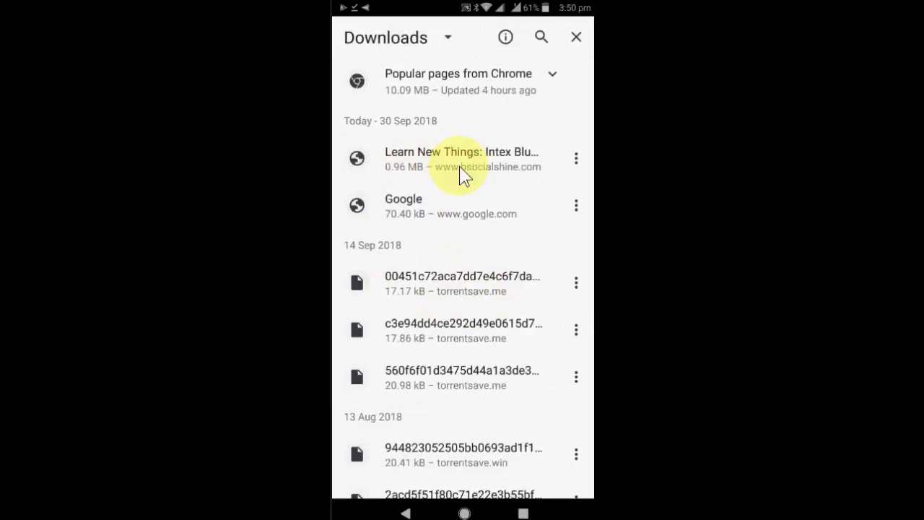
Open the saved Learn New Things Intex page offline and scroll through it.
{"action": "left_click", "coordinate": [461, 151]}
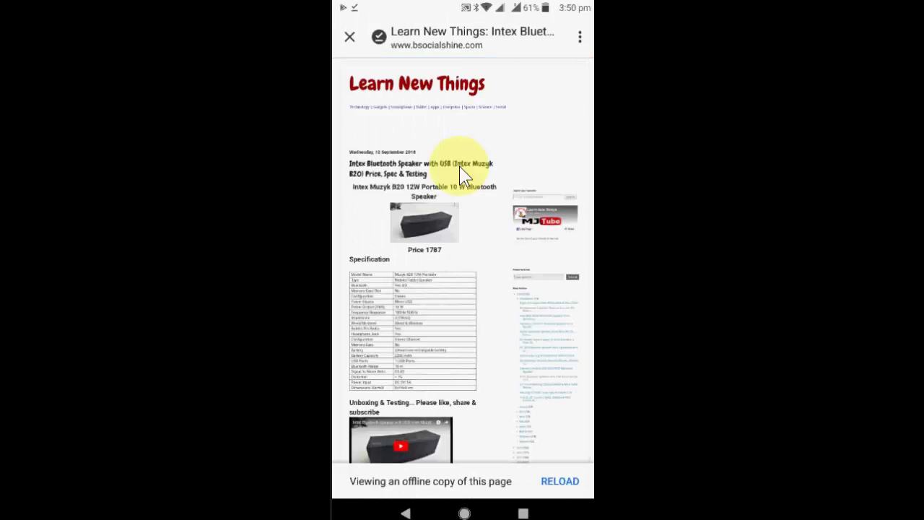
{"action": "scroll", "scroll_direction": "down", "scroll_amount": 3}
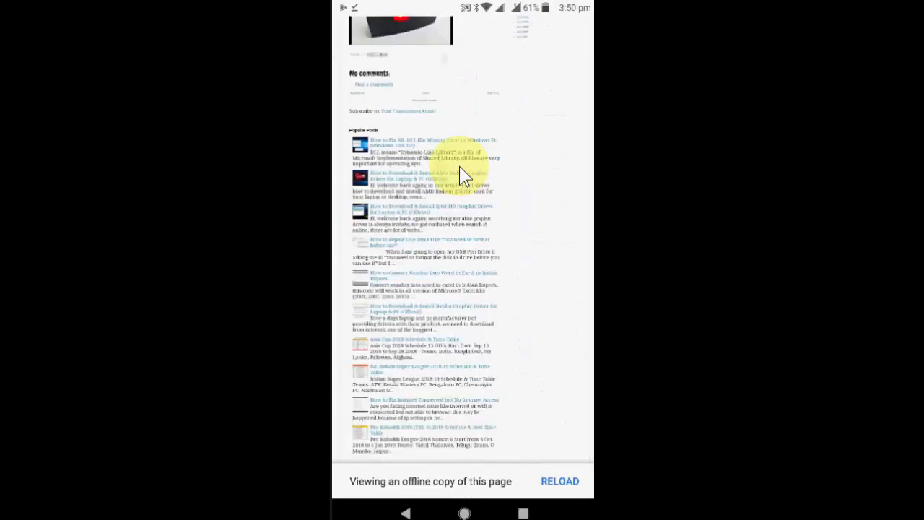
{"action": "left_click", "coordinate": [559, 481]}
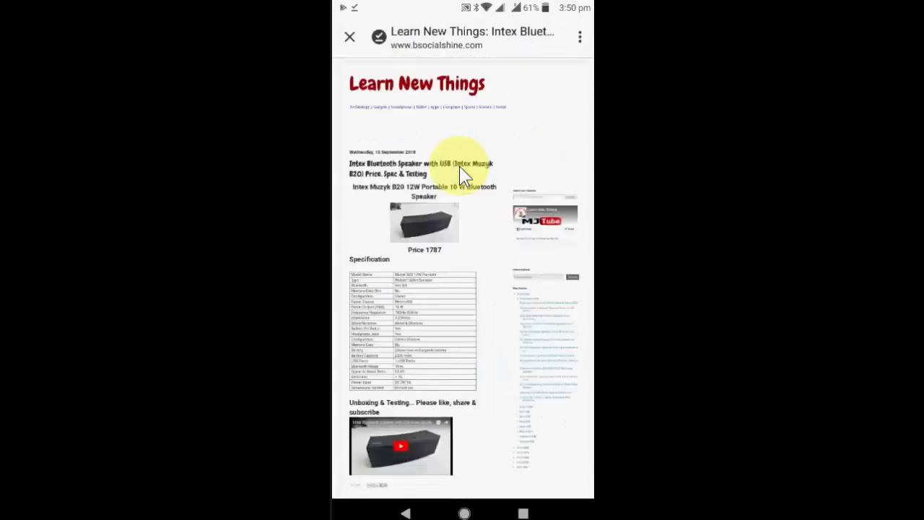